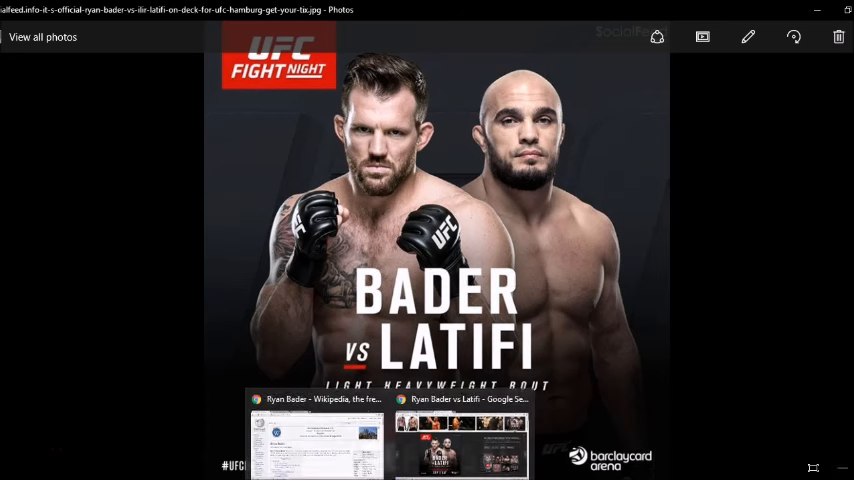
Bring up Ryan Bader's Wikipedia article and read down through Background, The Ultimate Fighter and early UFC career
{"action": "left_click", "coordinate": [316, 440]}
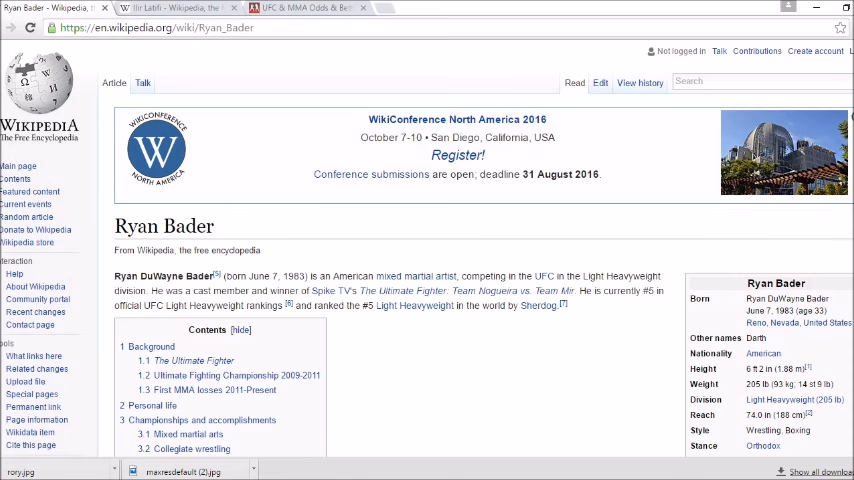
{"action": "scroll", "scroll_direction": "down", "scroll_amount": 3}
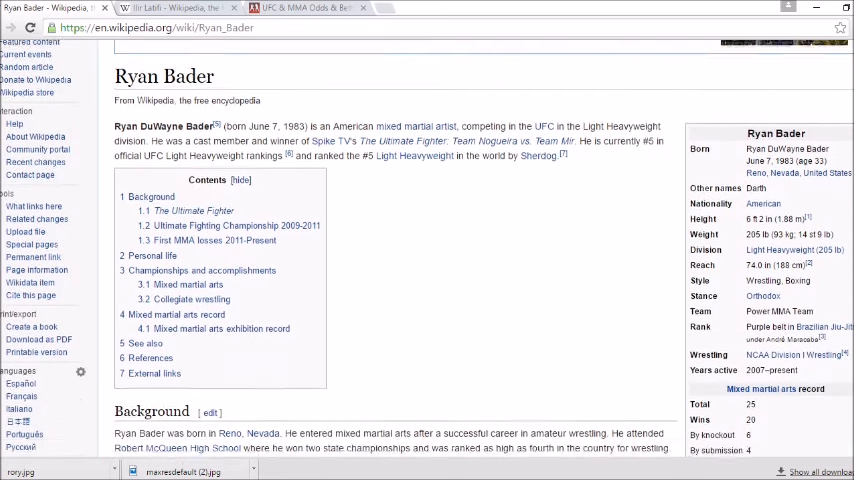
{"action": "scroll", "scroll_direction": "down", "scroll_amount": 3}
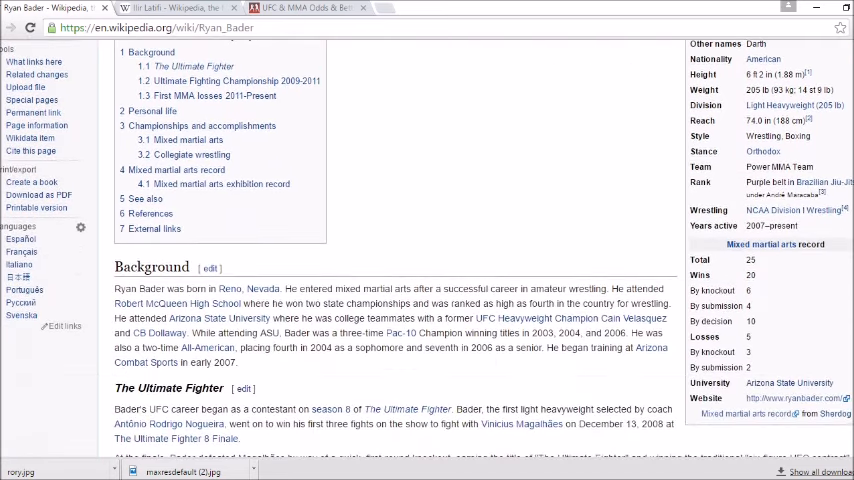
{"action": "scroll", "scroll_direction": "down", "scroll_amount": 3}
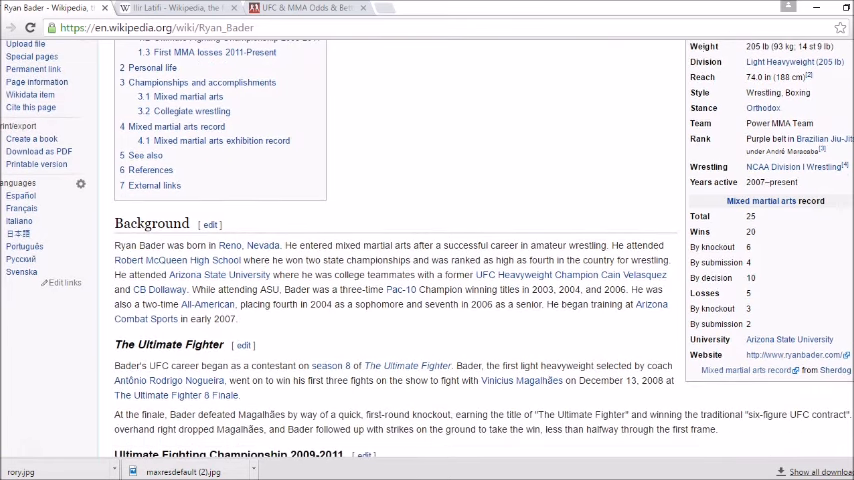
{"action": "scroll", "scroll_direction": "down", "scroll_amount": 3}
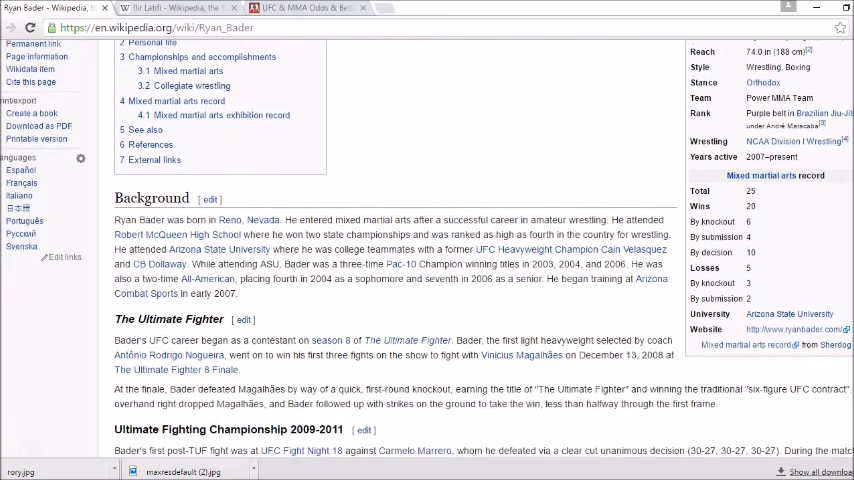
{"action": "scroll", "scroll_direction": "down", "scroll_amount": 3}
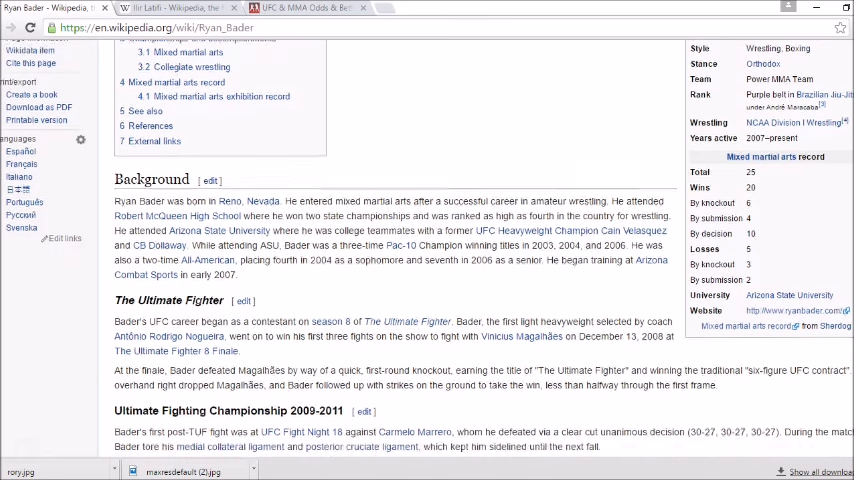
{"action": "scroll", "scroll_direction": "down", "scroll_amount": 3}
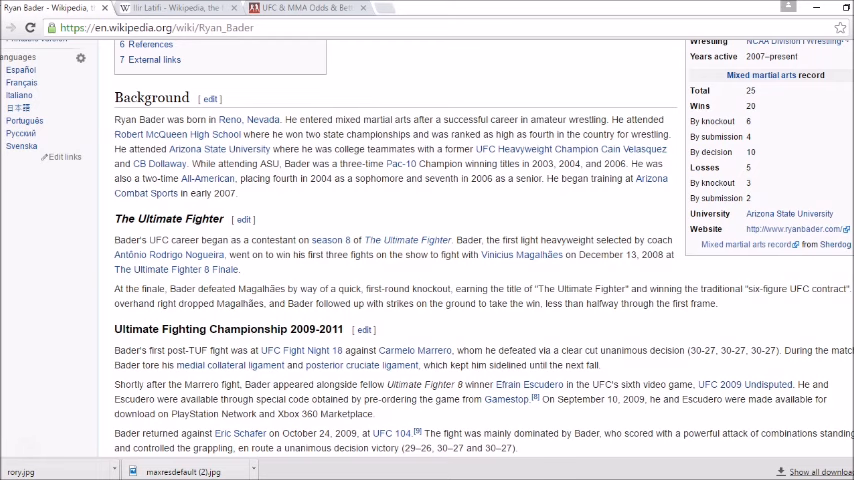
Scroll the Ryan Bader article down to his mixed martial arts record table
{"action": "scroll", "scroll_direction": "down", "scroll_amount": 3}
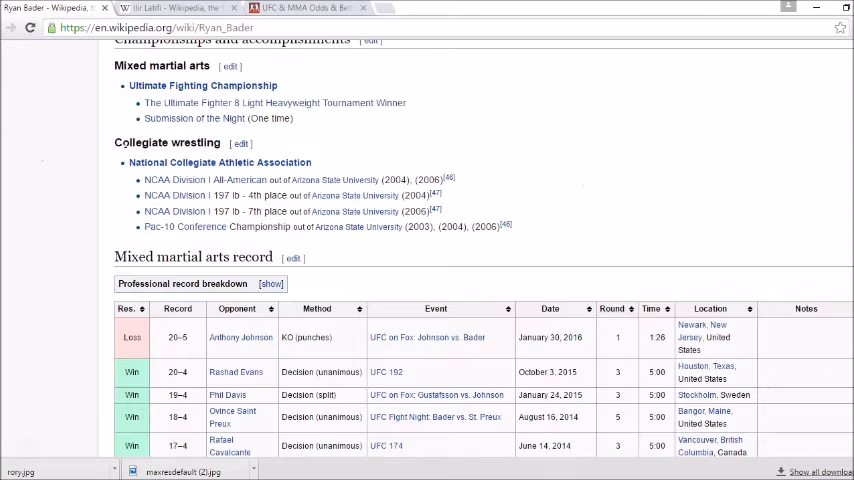
{"action": "scroll", "scroll_direction": "down", "scroll_amount": 3}
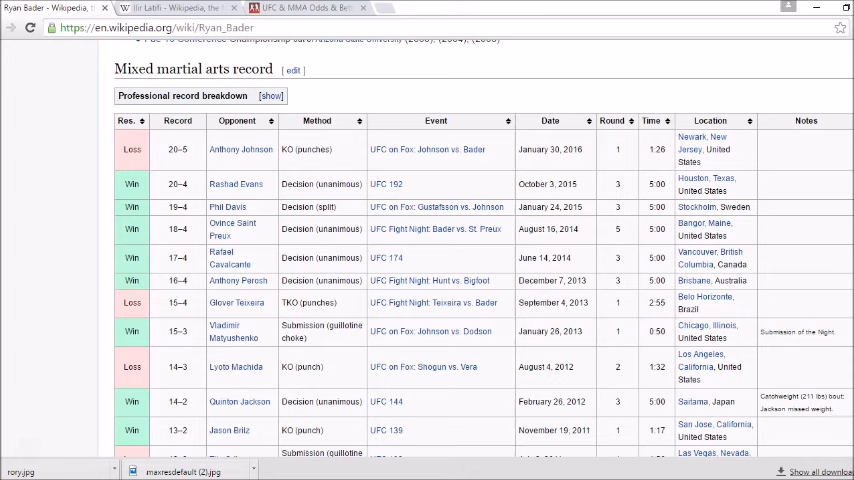
{"action": "mouse_move", "coordinate": [336, 356]}
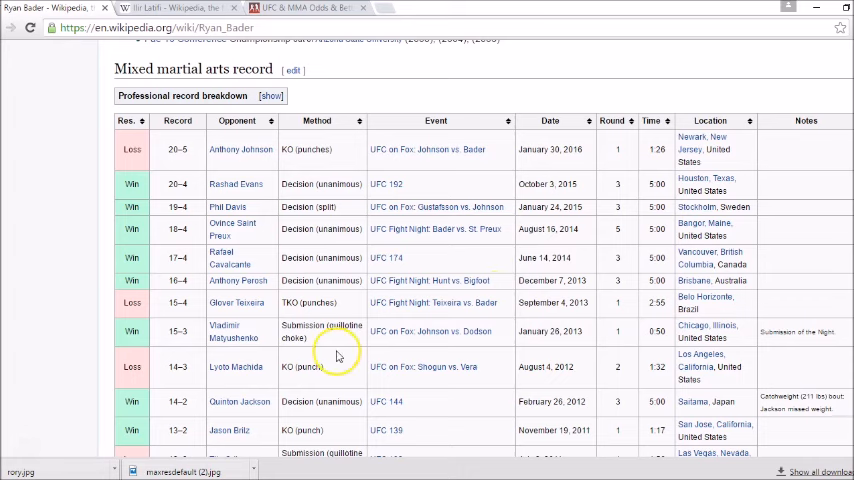
{"action": "mouse_move", "coordinate": [292, 336]}
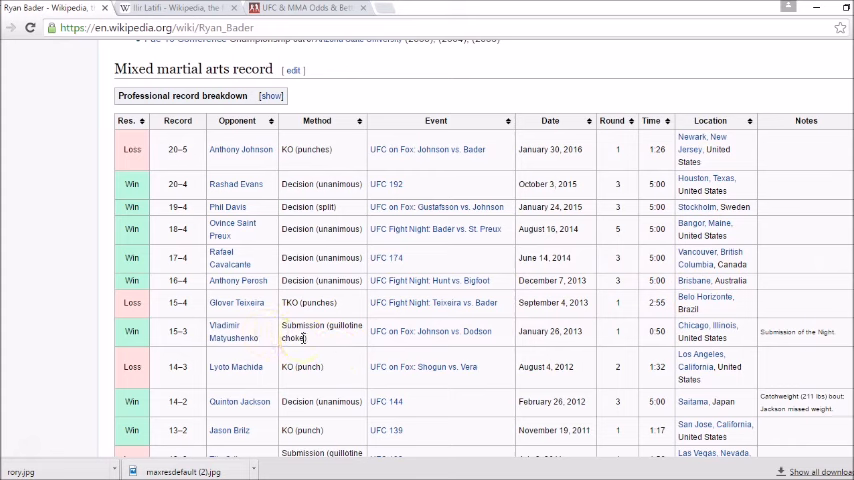
{"action": "mouse_move", "coordinate": [360, 344]}
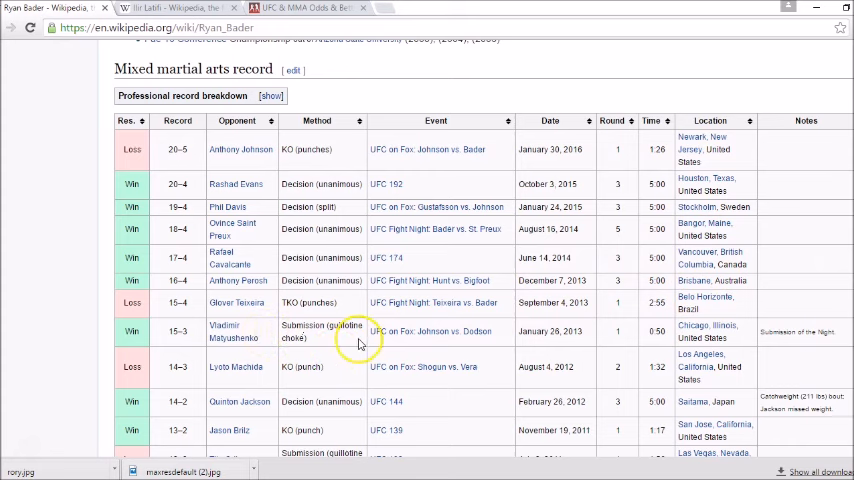
{"action": "mouse_move", "coordinate": [492, 348]}
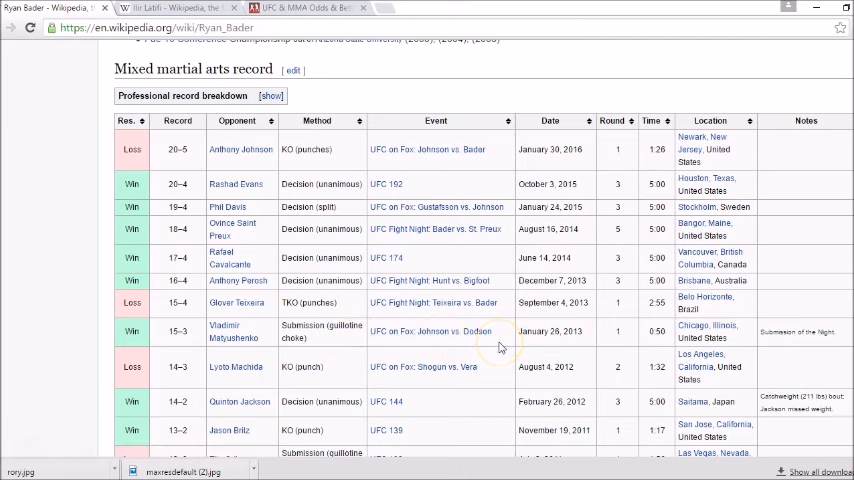
{"action": "mouse_move", "coordinate": [168, 42]}
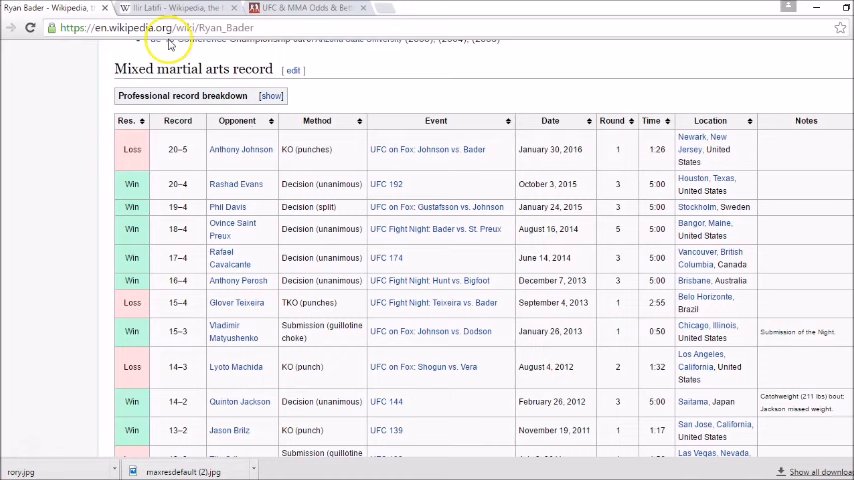
Switch to Ilir Latifi's Wikipedia article and scroll down to his mixed martial arts record table
{"action": "left_click", "coordinate": [160, 8]}
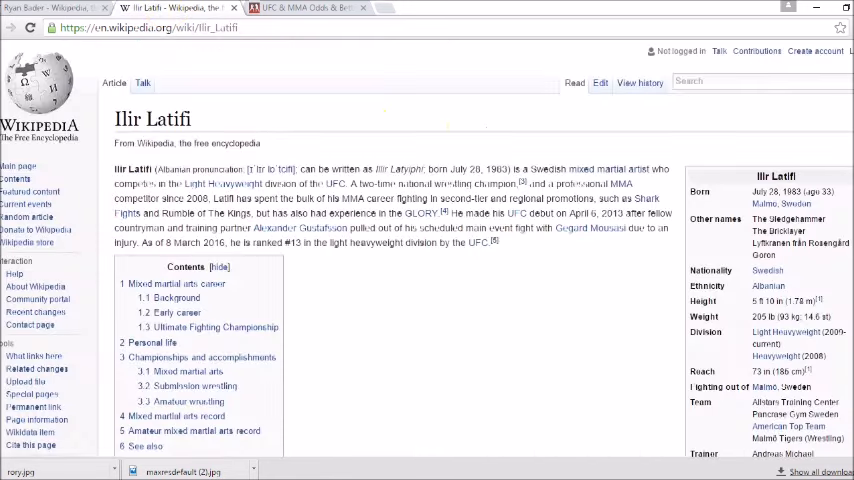
{"action": "scroll", "scroll_direction": "down", "scroll_amount": 3}
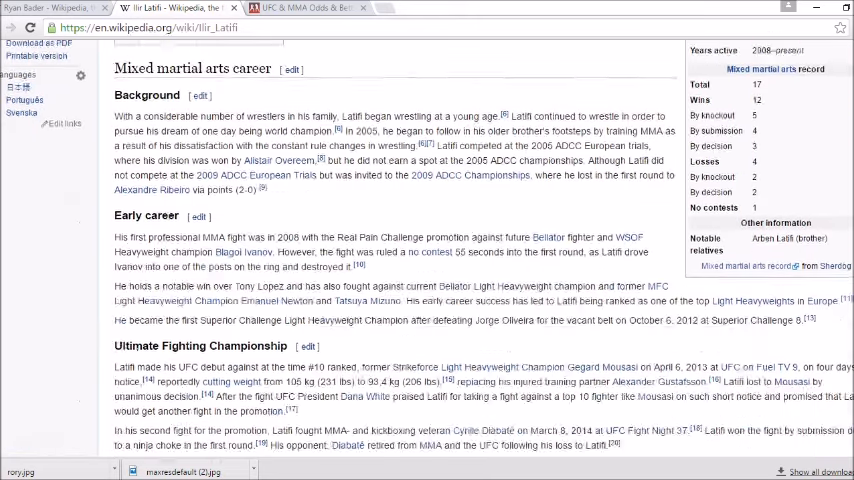
{"action": "scroll", "scroll_direction": "down", "scroll_amount": 3}
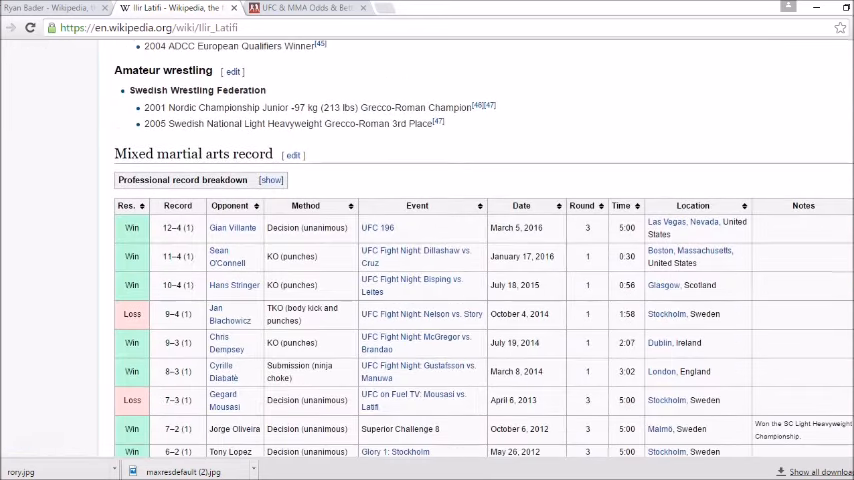
Read through Ilir Latifi's career and MMA record sections, then return to the top of the article
{"action": "scroll", "scroll_direction": "down", "scroll_amount": 3}
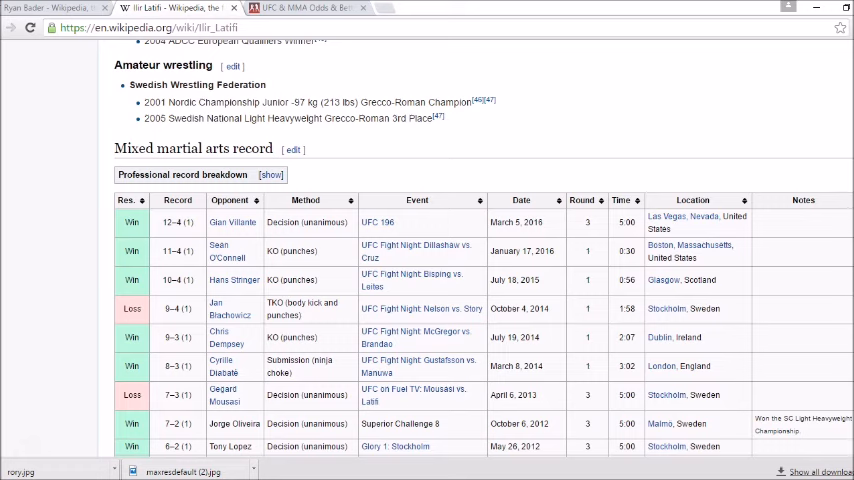
{"action": "mouse_move", "coordinate": [604, 264]}
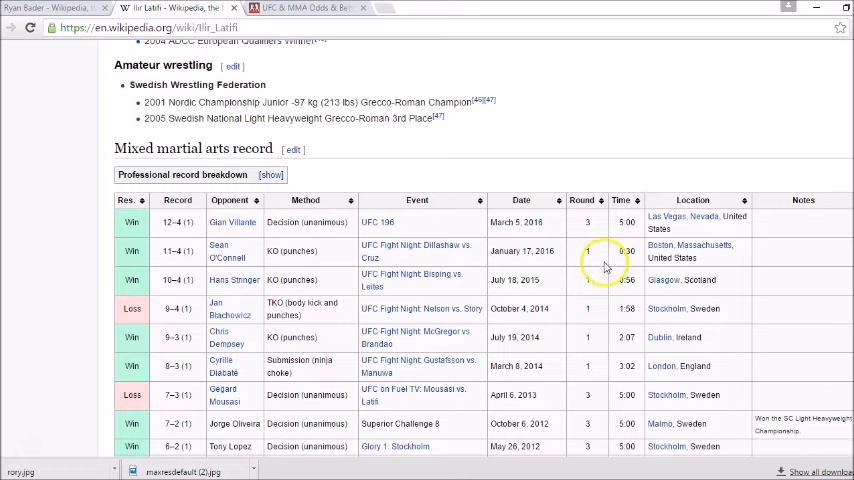
{"action": "mouse_move", "coordinate": [620, 278]}
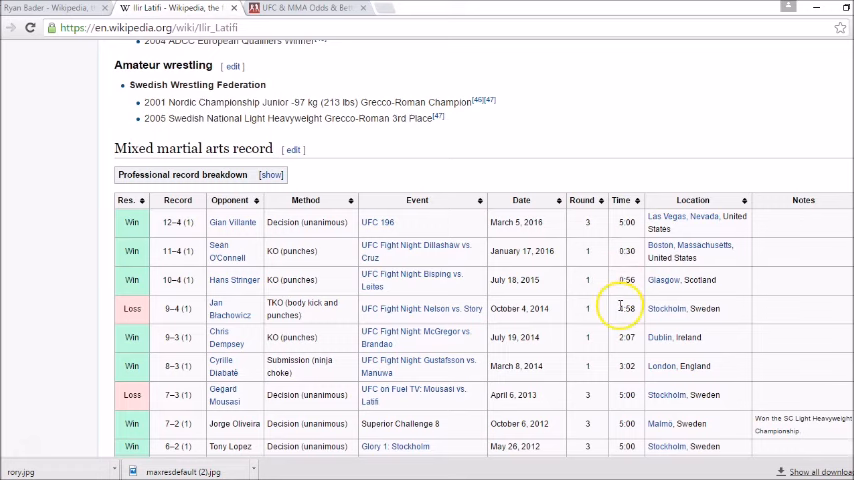
{"action": "mouse_move", "coordinate": [630, 352]}
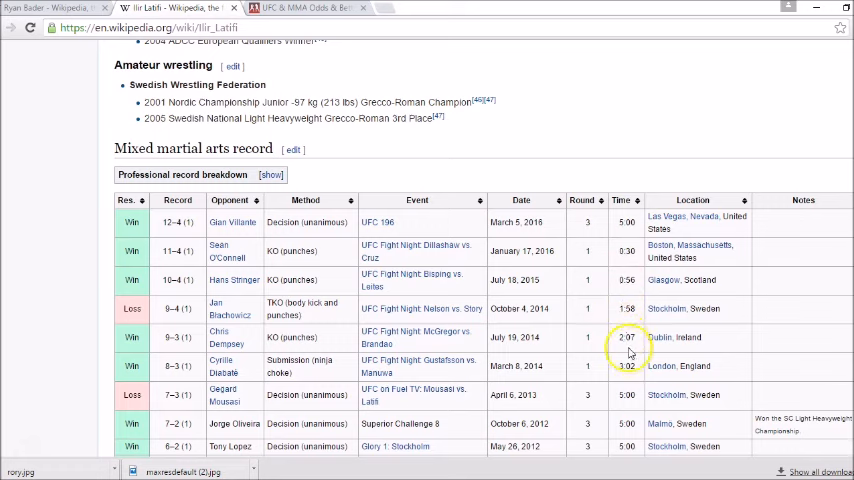
{"action": "mouse_move", "coordinate": [630, 364]}
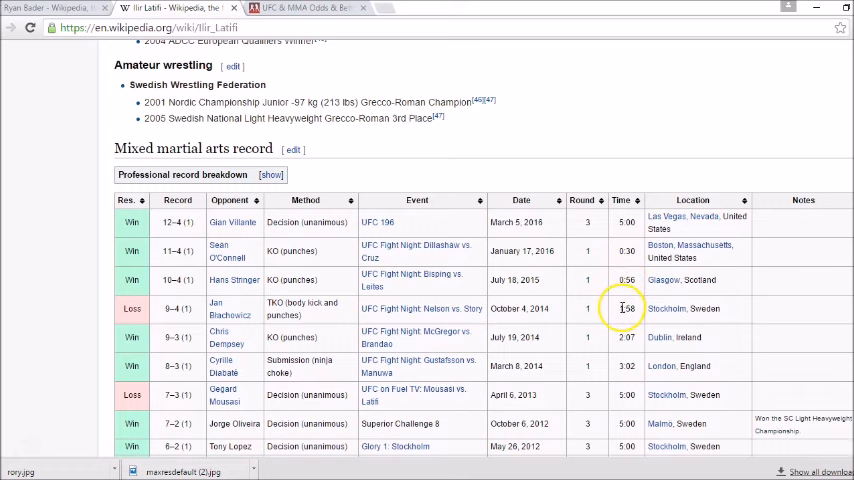
{"action": "mouse_move", "coordinate": [622, 332]}
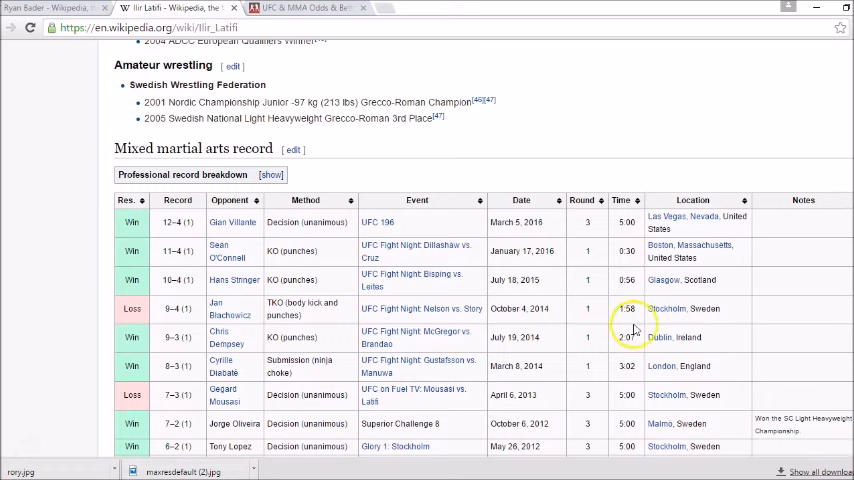
{"action": "mouse_move", "coordinate": [632, 330]}
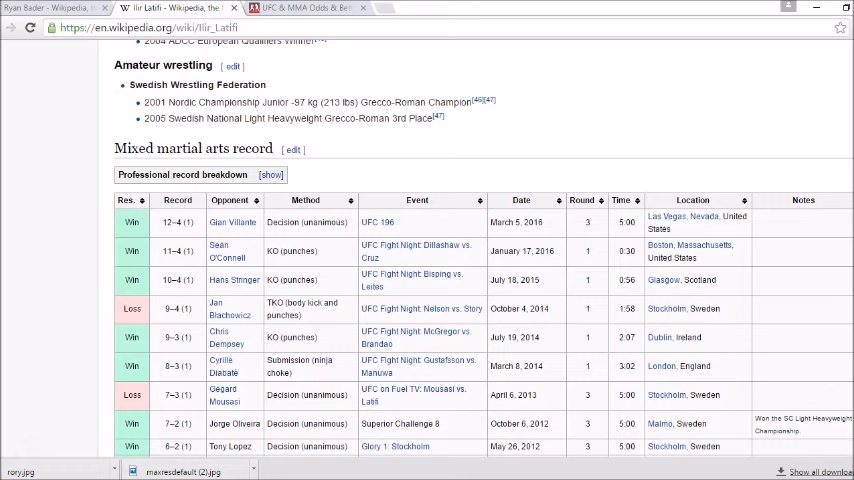
{"action": "scroll", "scroll_direction": "up", "scroll_amount": 3}
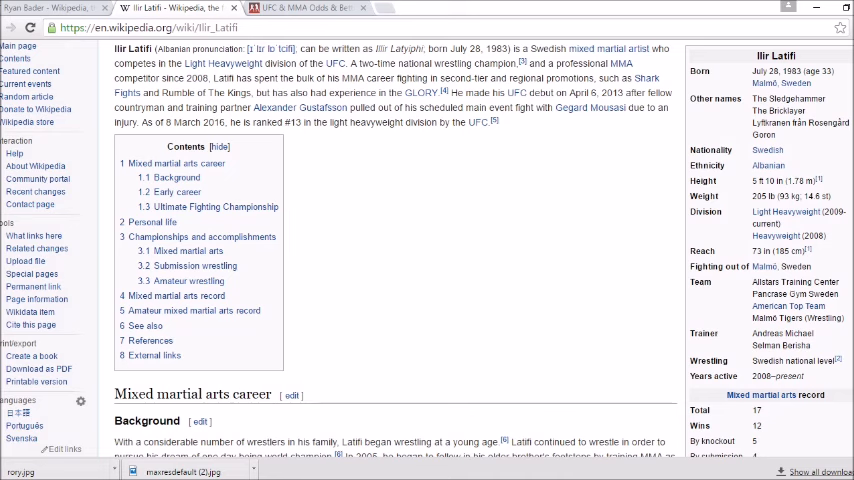
{"action": "scroll", "scroll_direction": "down", "scroll_amount": 3}
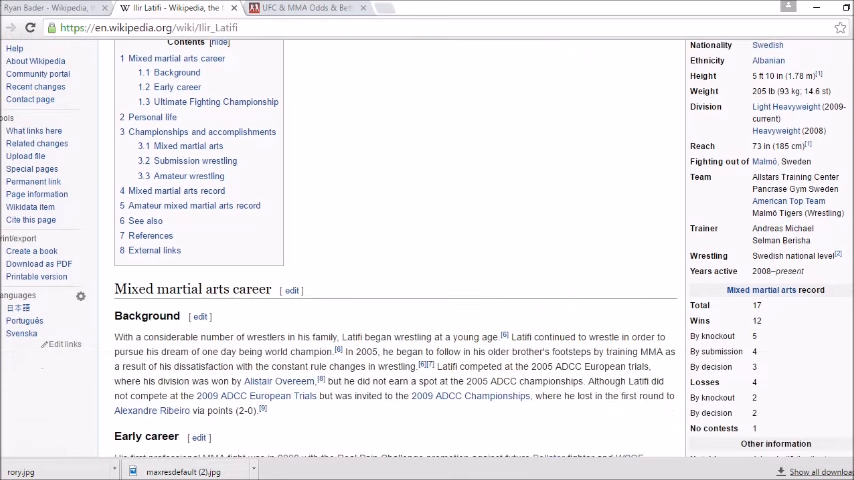
{"action": "scroll", "scroll_direction": "down", "scroll_amount": 3}
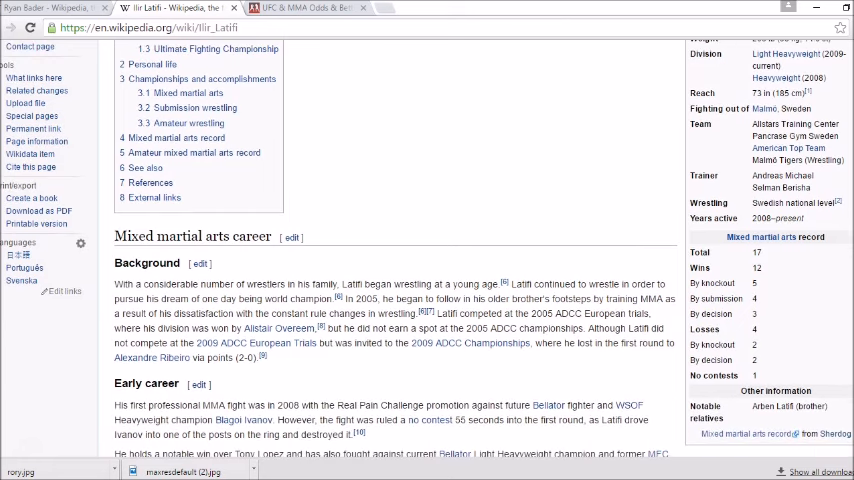
{"action": "scroll", "scroll_direction": "down", "scroll_amount": 3}
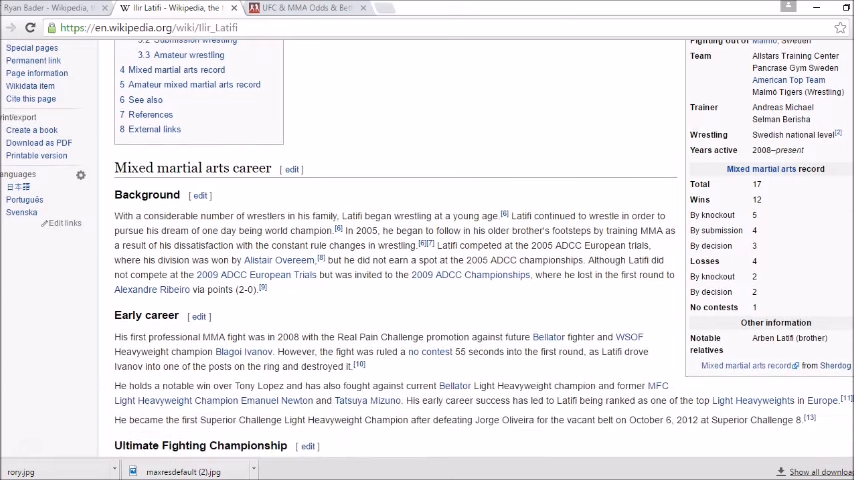
{"action": "scroll", "scroll_direction": "down", "scroll_amount": 3}
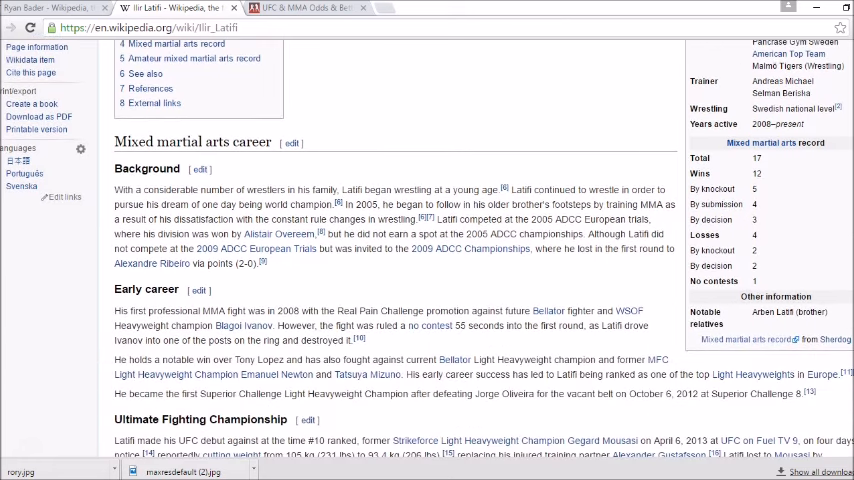
{"action": "scroll", "scroll_direction": "down", "scroll_amount": 3}
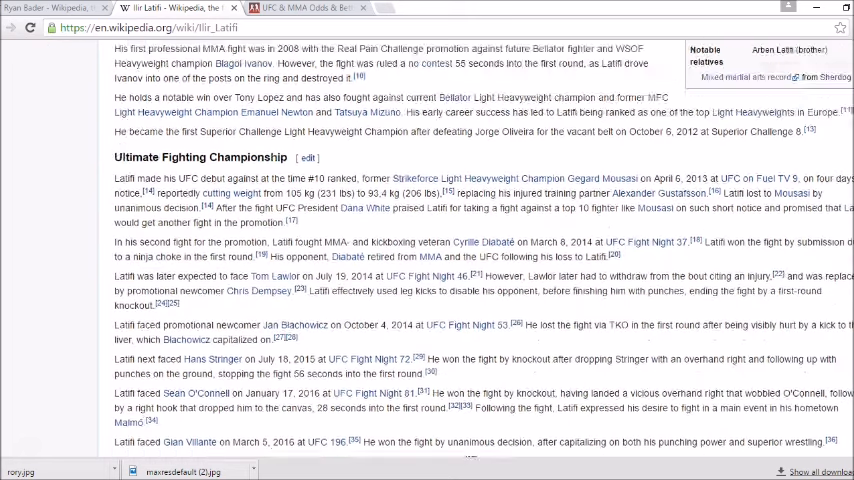
{"action": "scroll", "scroll_direction": "down", "scroll_amount": 3}
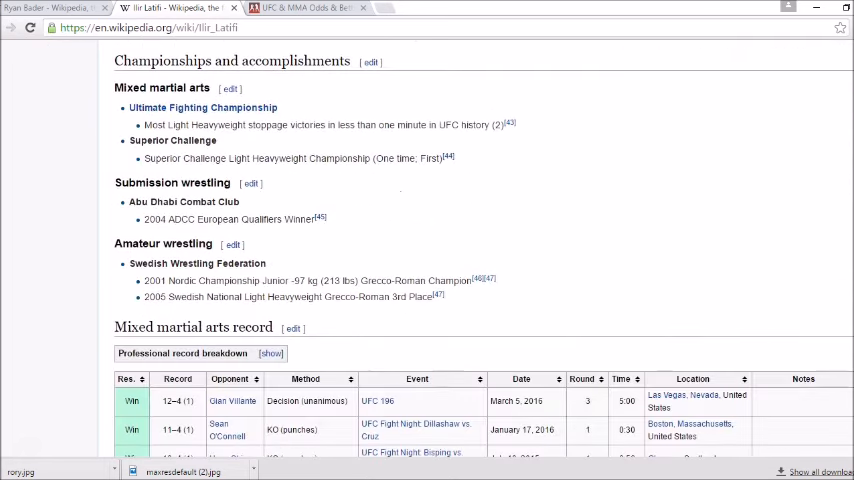
{"action": "scroll", "scroll_direction": "down", "scroll_amount": 3}
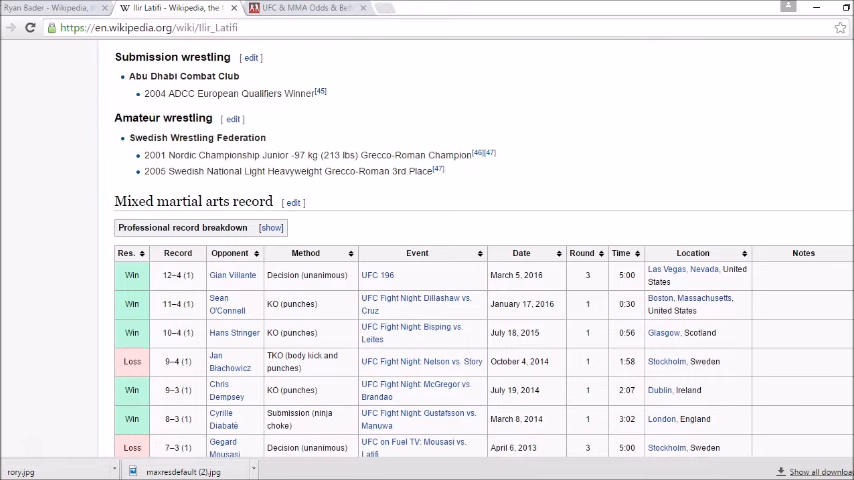
{"action": "scroll", "scroll_direction": "up", "scroll_amount": 3}
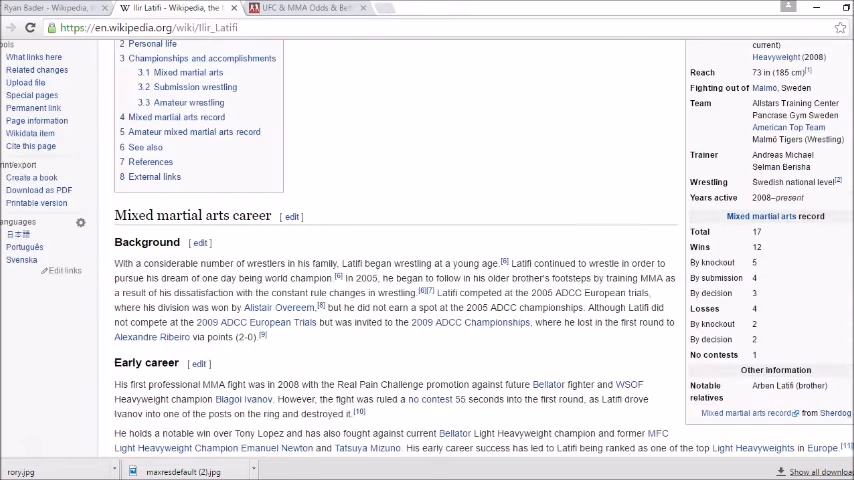
{"action": "scroll", "scroll_direction": "up", "scroll_amount": 3}
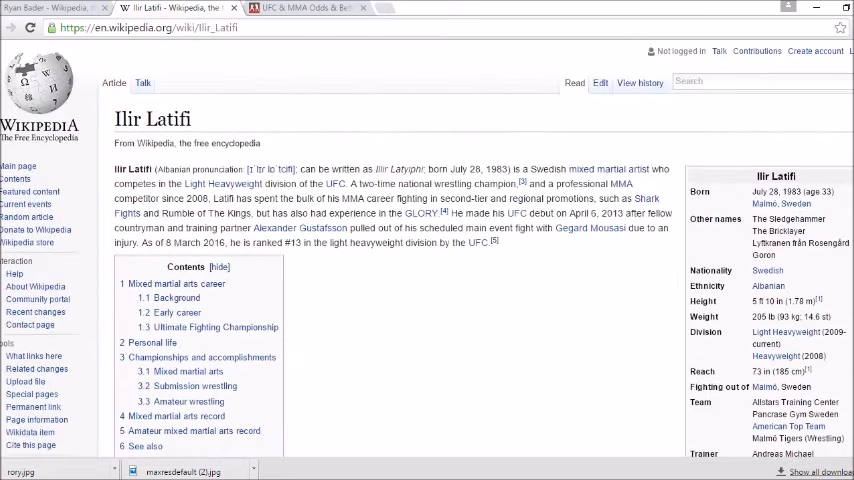
{"action": "mouse_move", "coordinate": [644, 140]}
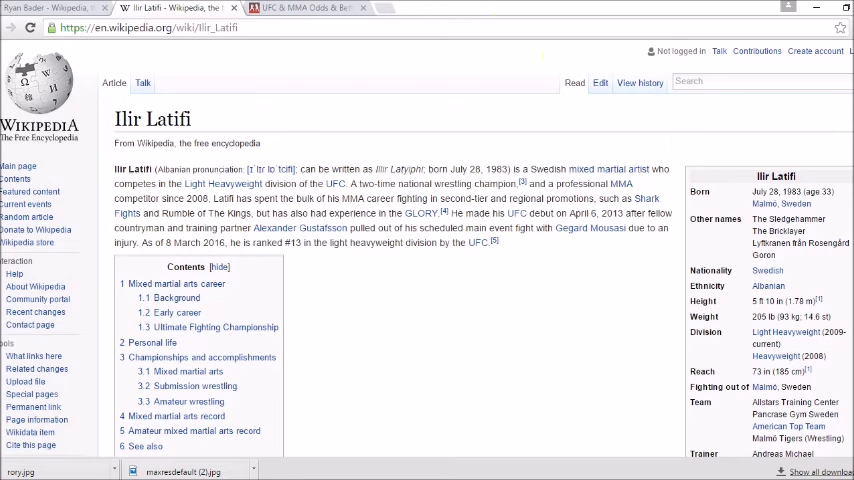
Switch to the BestFightOdds UFC Fight Night 93 page with Ryan Bader's 5Dimes line chart
{"action": "left_click", "coordinate": [300, 8]}
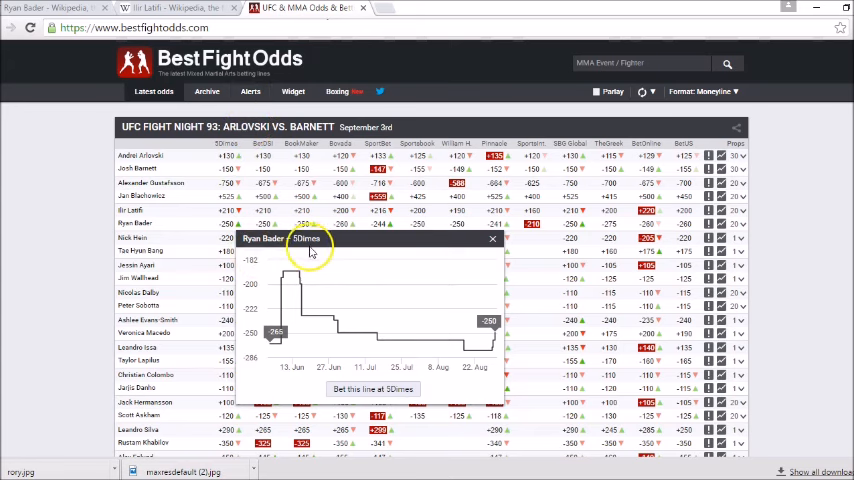
{"action": "mouse_move", "coordinate": [276, 344]}
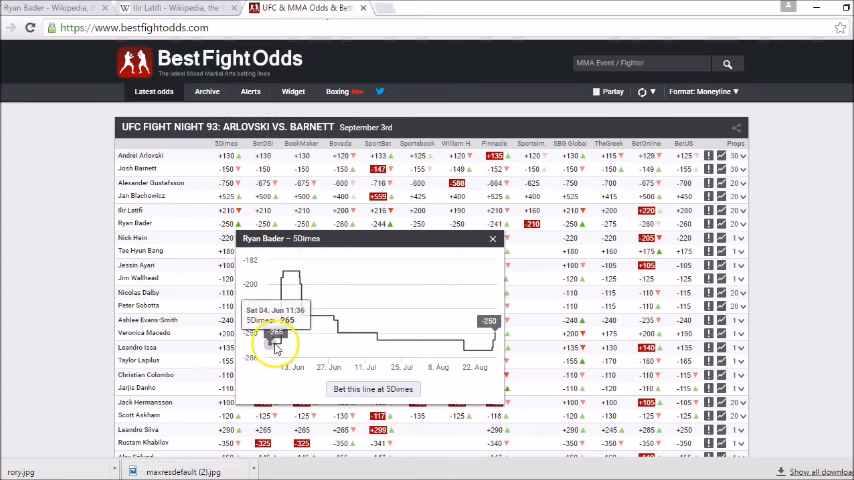
{"action": "mouse_move", "coordinate": [276, 344]}
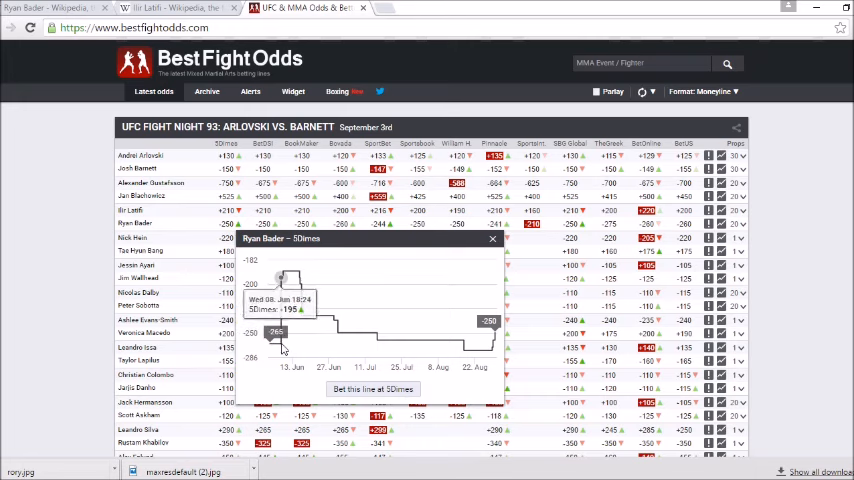
{"action": "mouse_move", "coordinate": [284, 278]}
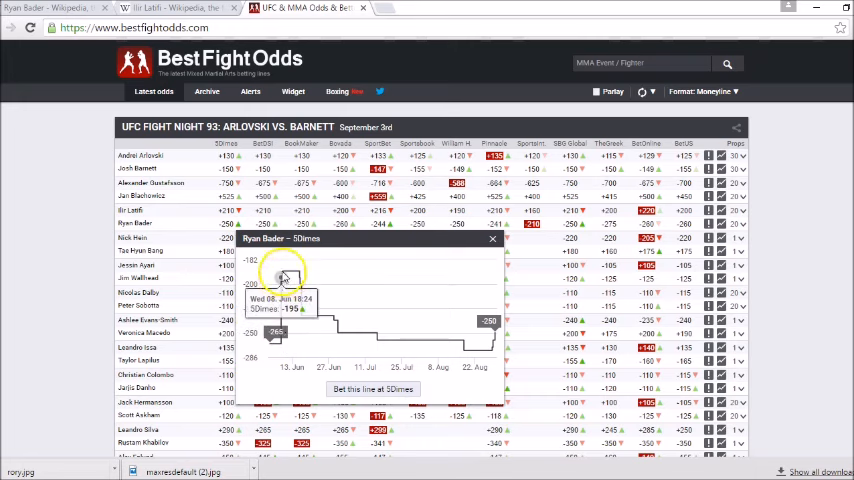
{"action": "mouse_move", "coordinate": [284, 276]}
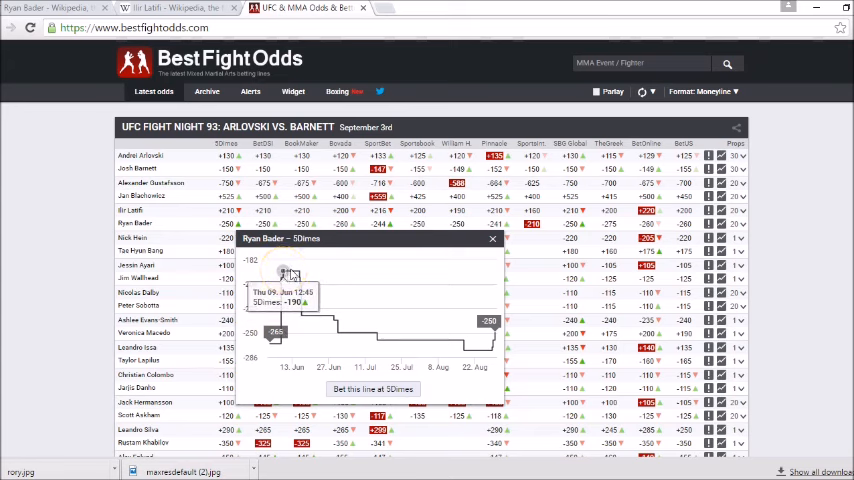
{"action": "mouse_move", "coordinate": [316, 316]}
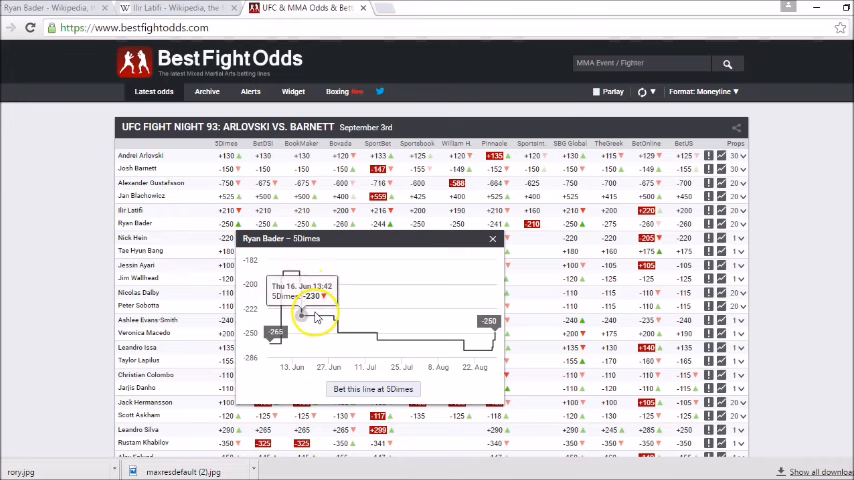
{"action": "mouse_move", "coordinate": [358, 334]}
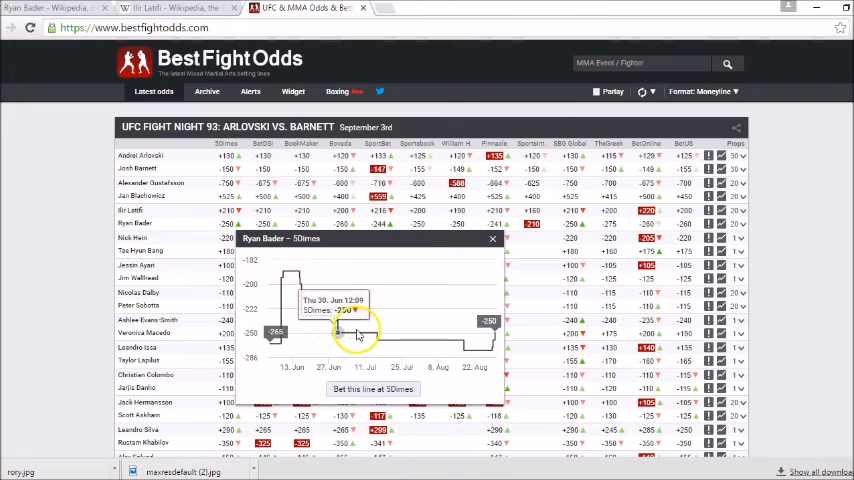
{"action": "mouse_move", "coordinate": [436, 342]}
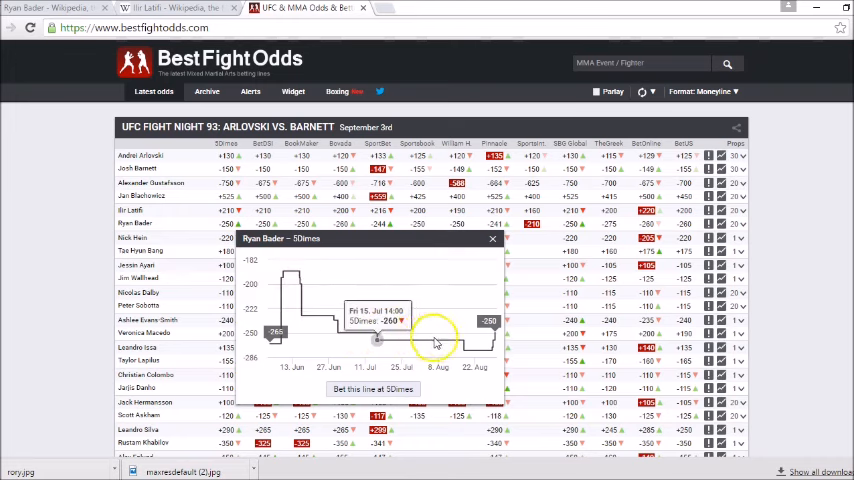
{"action": "mouse_move", "coordinate": [466, 350]}
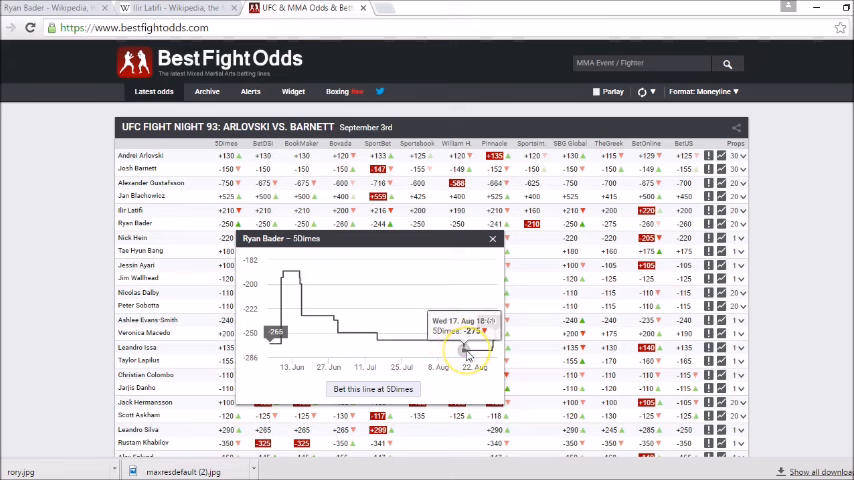
{"action": "mouse_move", "coordinate": [480, 350]}
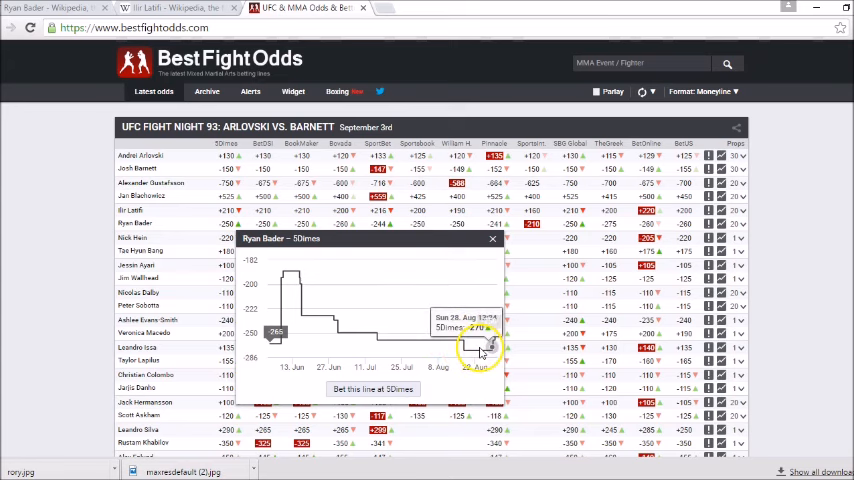
{"action": "mouse_move", "coordinate": [470, 350]}
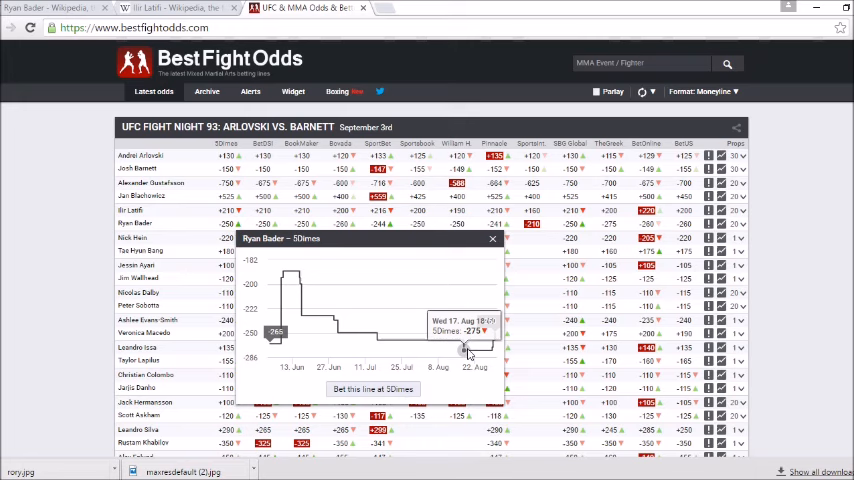
{"action": "mouse_move", "coordinate": [470, 344]}
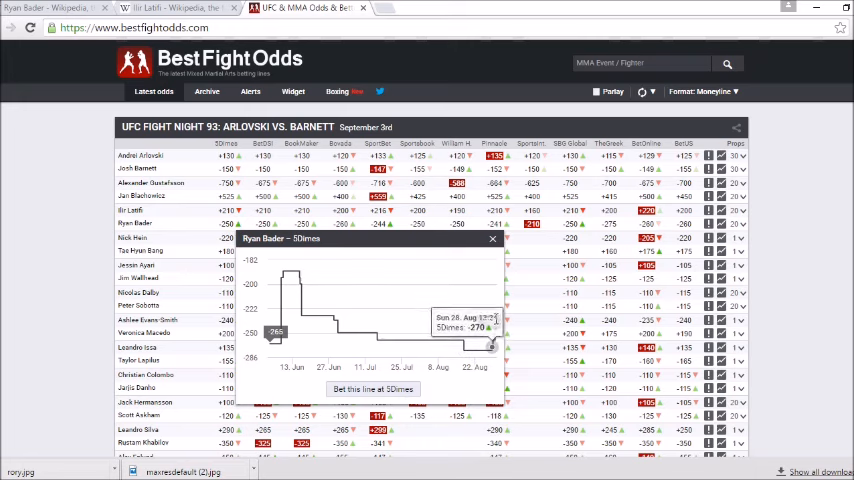
{"action": "mouse_move", "coordinate": [490, 344]}
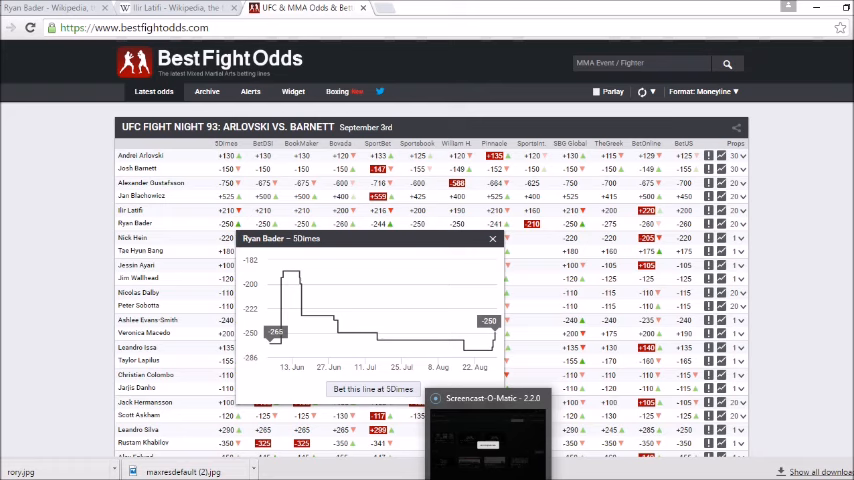
Bring up the Screencast-O-Matic recordings window to end the recording
{"action": "left_click", "coordinate": [488, 424]}
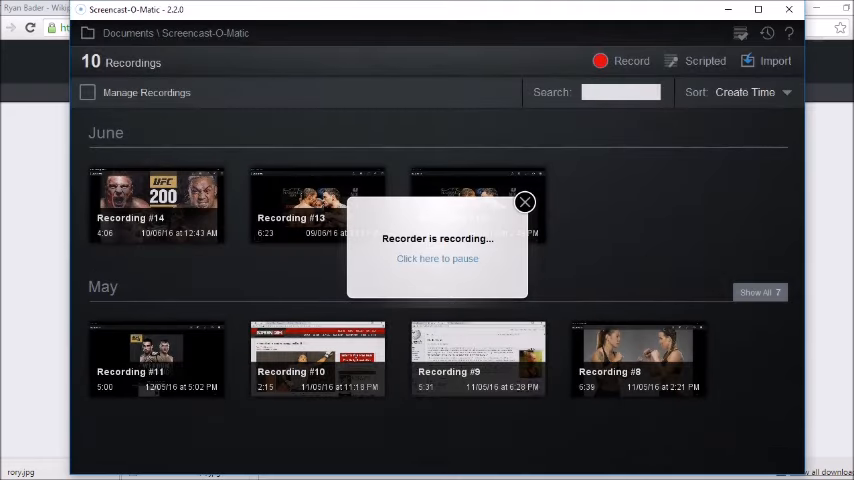